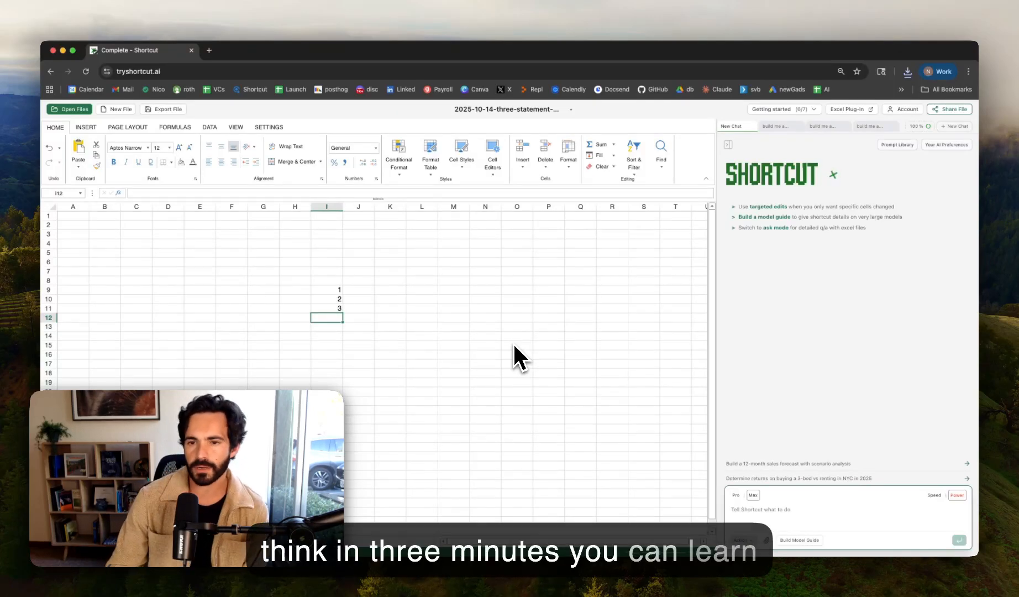
pyautogui.moveTo(531, 363)
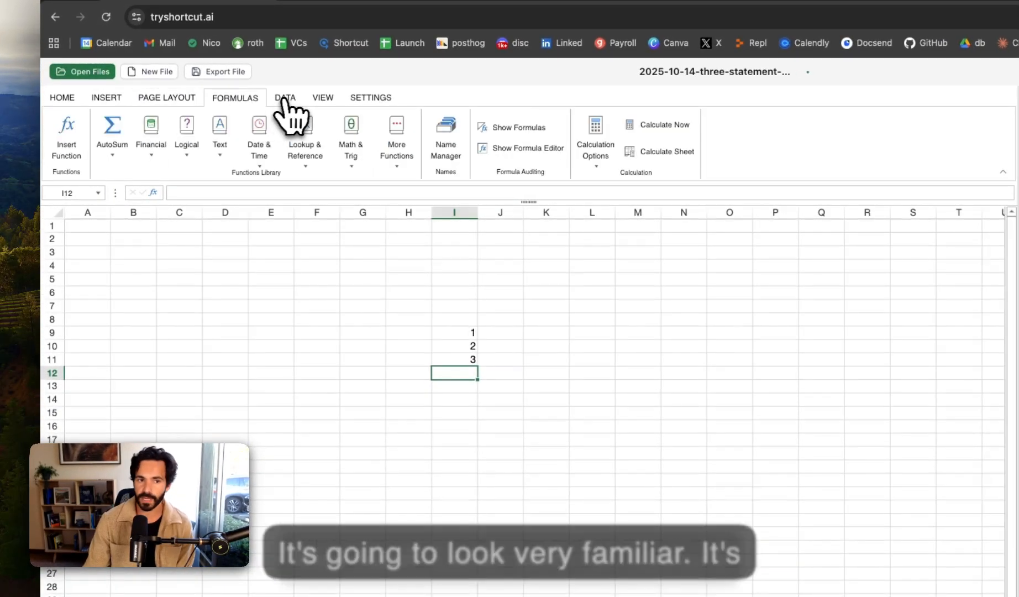
# - Send the chat request 'build a three statement model' to the Shortcut AI agent
pyautogui.click(371, 97)
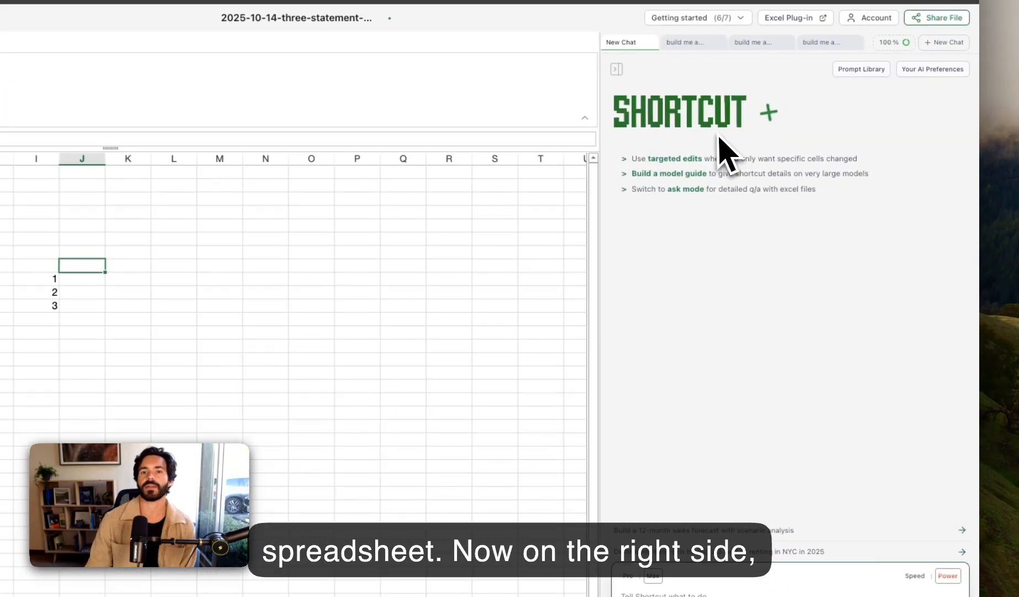
pyautogui.scroll(-3)
pyautogui.write('build a three sta')
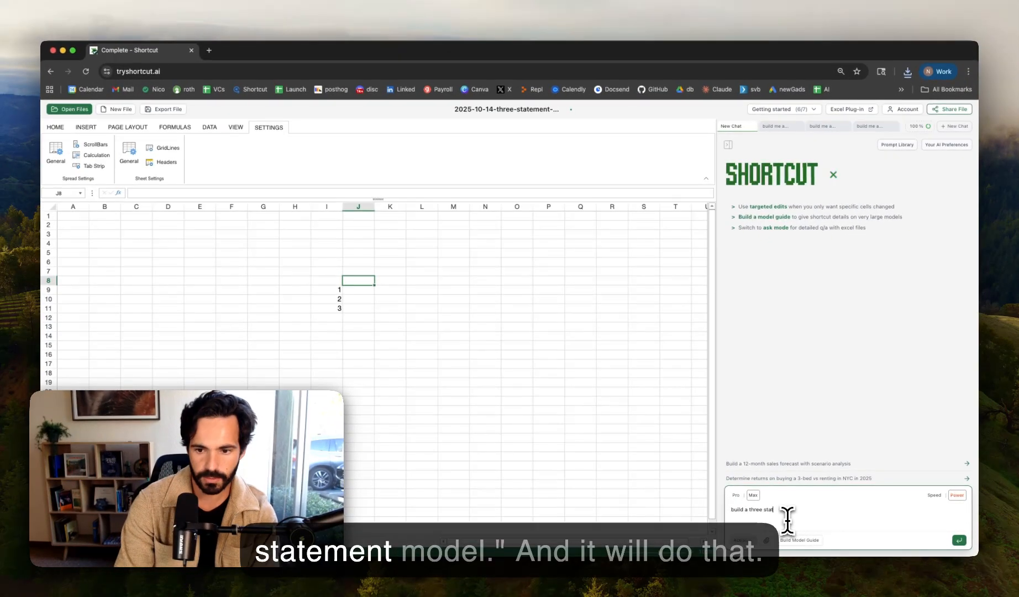
pyautogui.click(958, 540)
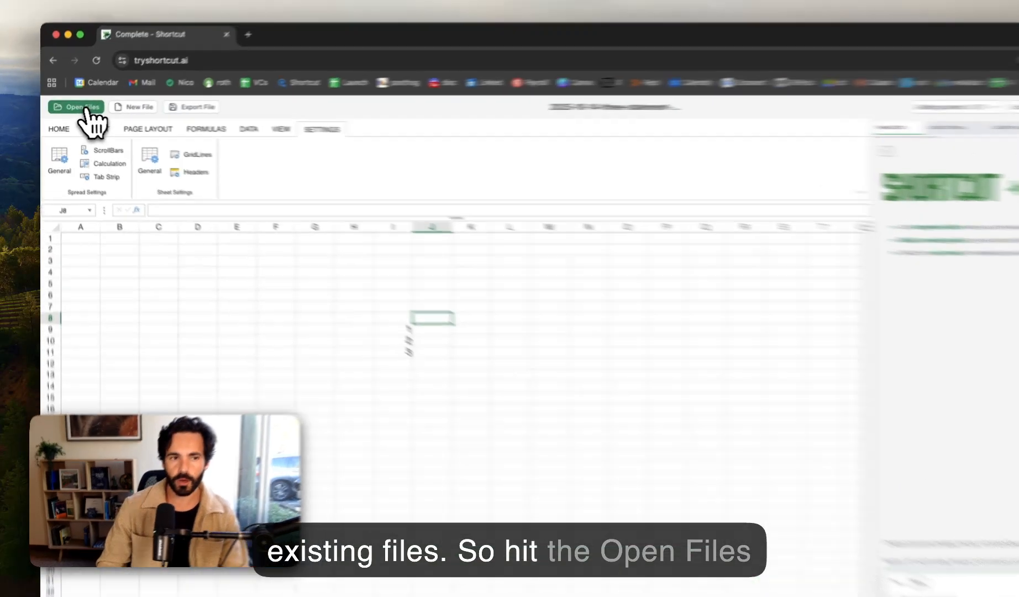
# - Open vctrackertemplate (2).xlsx from Downloads via File History's Browse Files on Computer
pyautogui.click(76, 106)
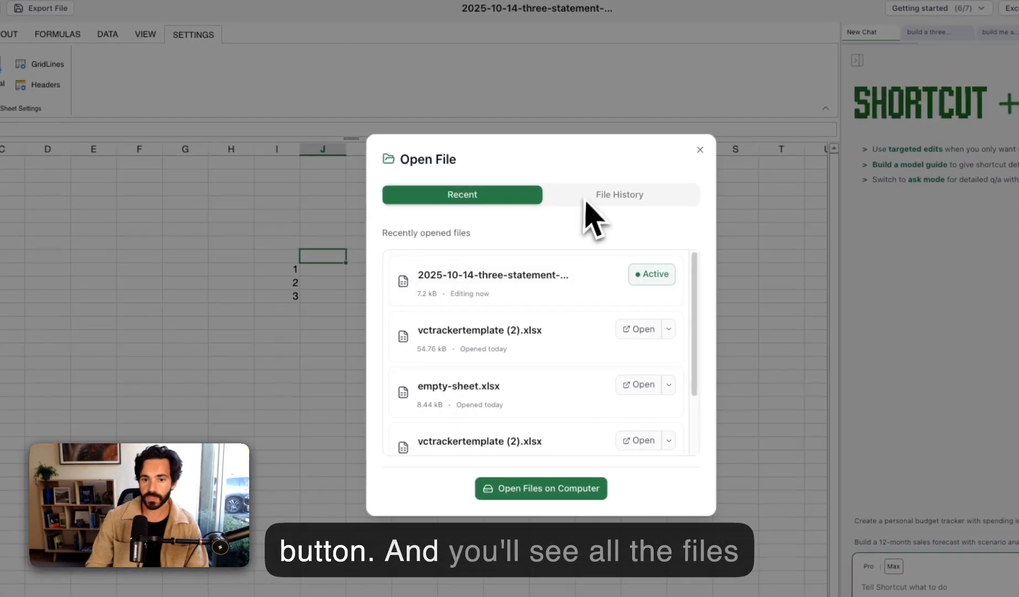
pyautogui.click(618, 194)
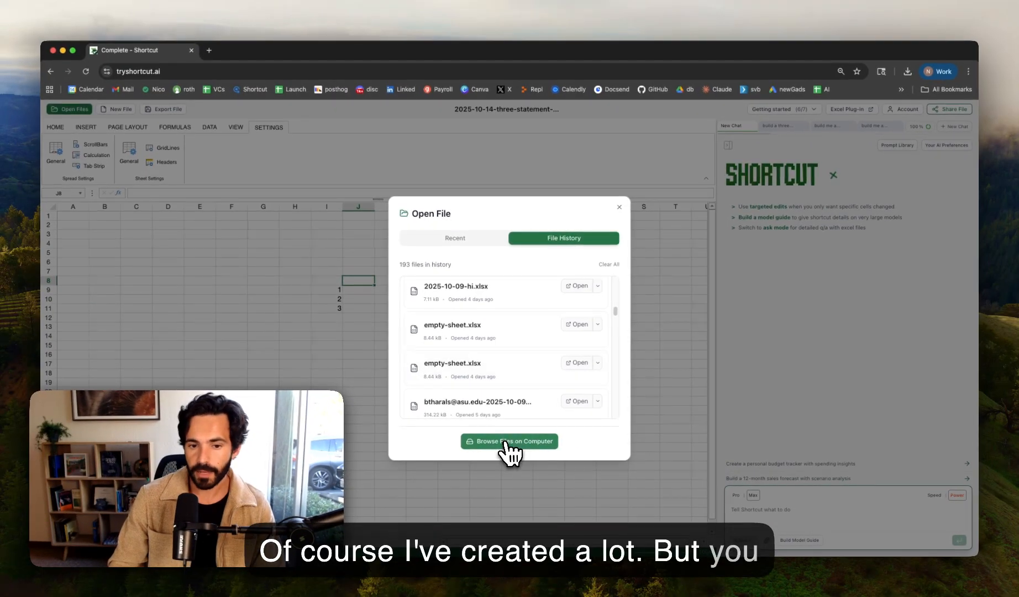
pyautogui.click(509, 441)
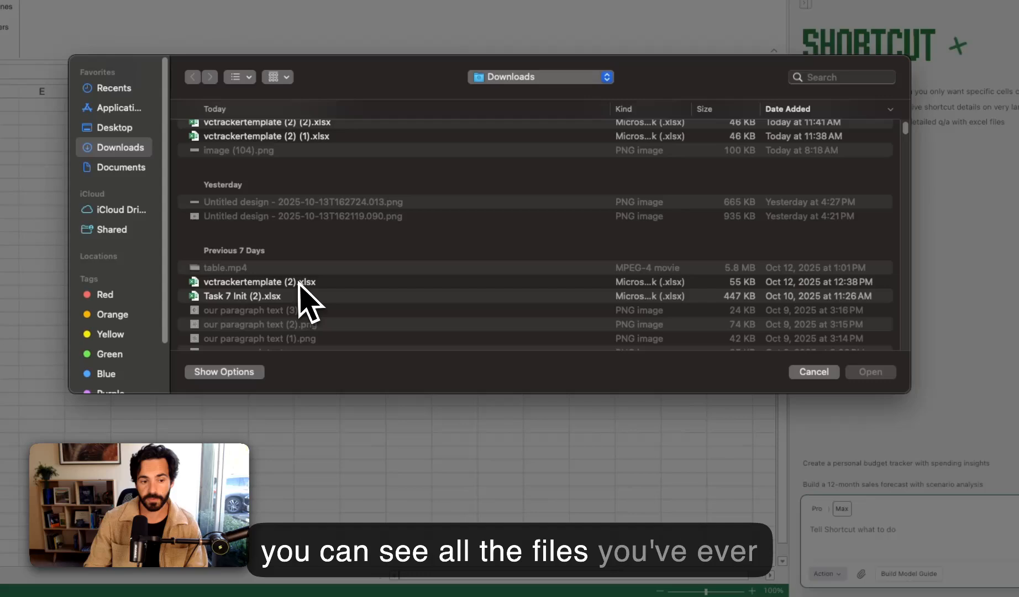
pyautogui.click(260, 282)
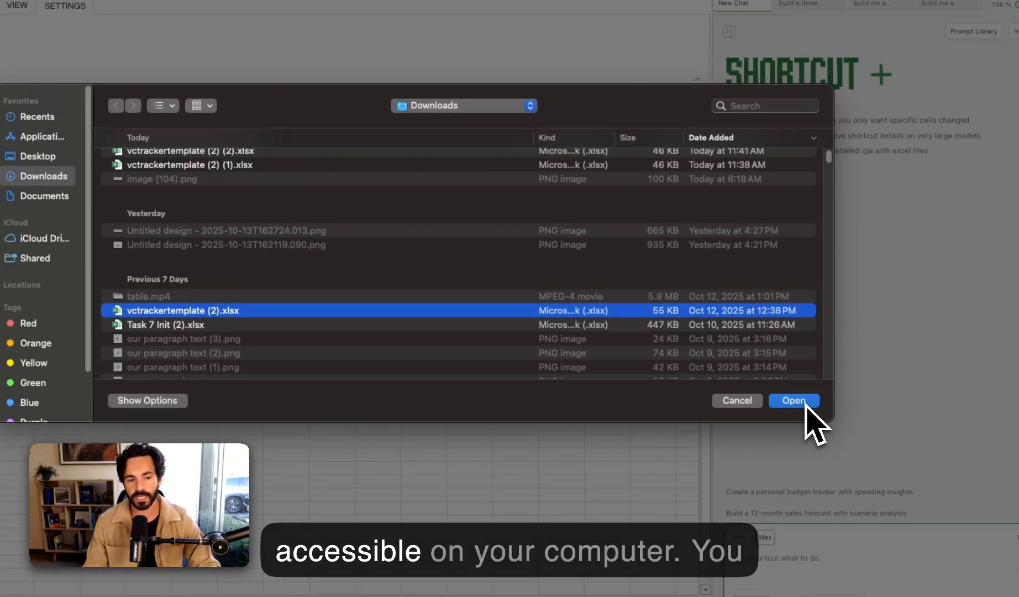
pyautogui.click(792, 400)
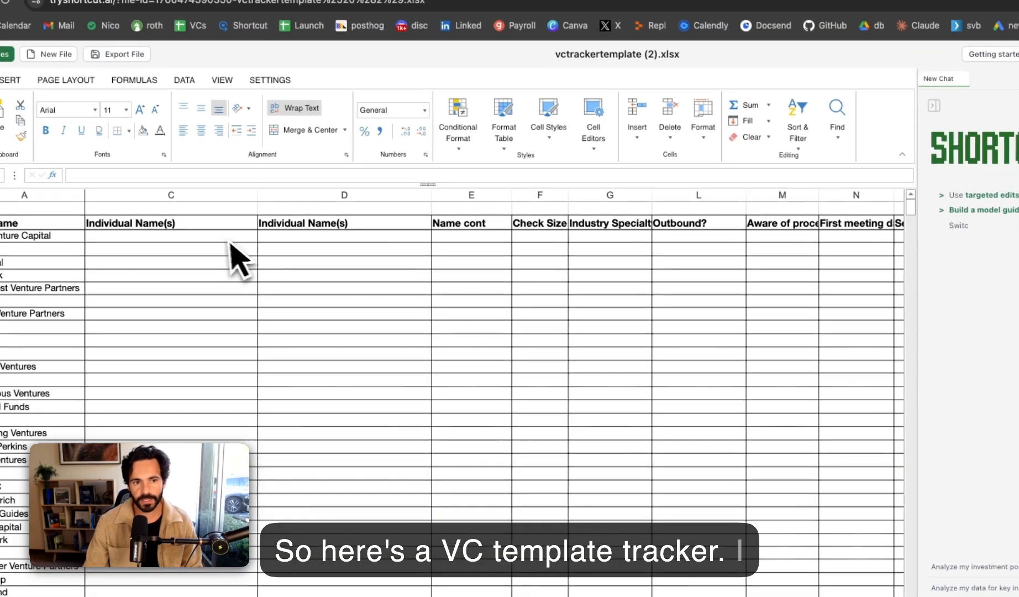
# - Enter Marlon in C3, prompt 'fill out column C', then stop the AI agent mid-run
pyautogui.write('Marlon')
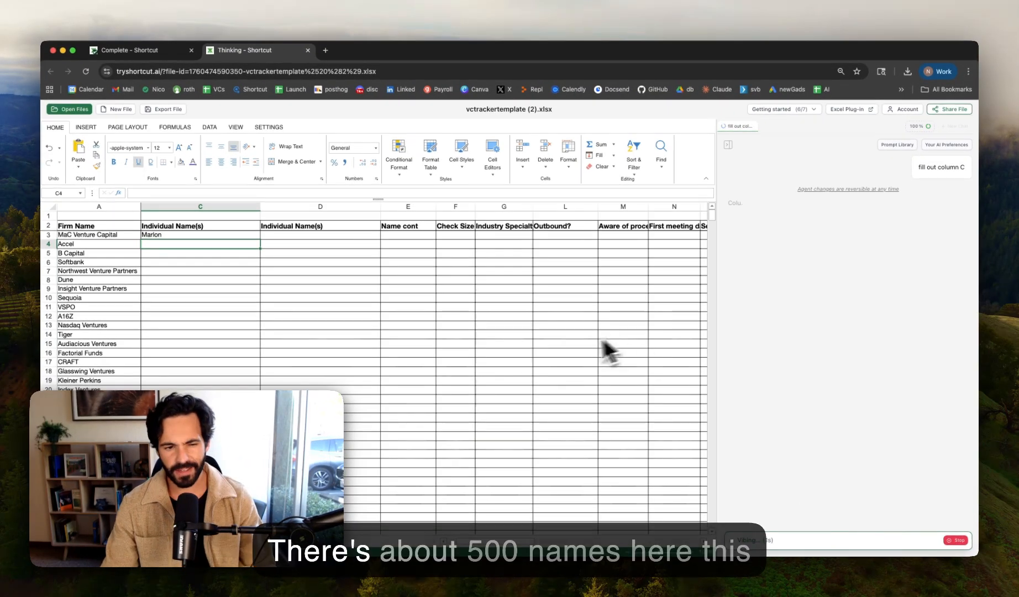
pyautogui.scroll(-3)
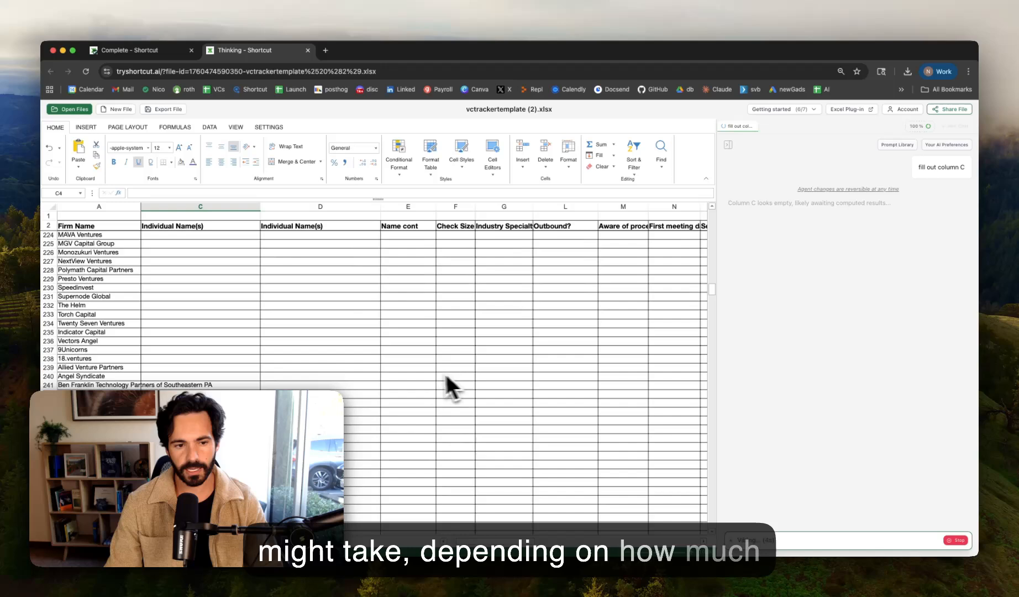
pyautogui.scroll(-3)
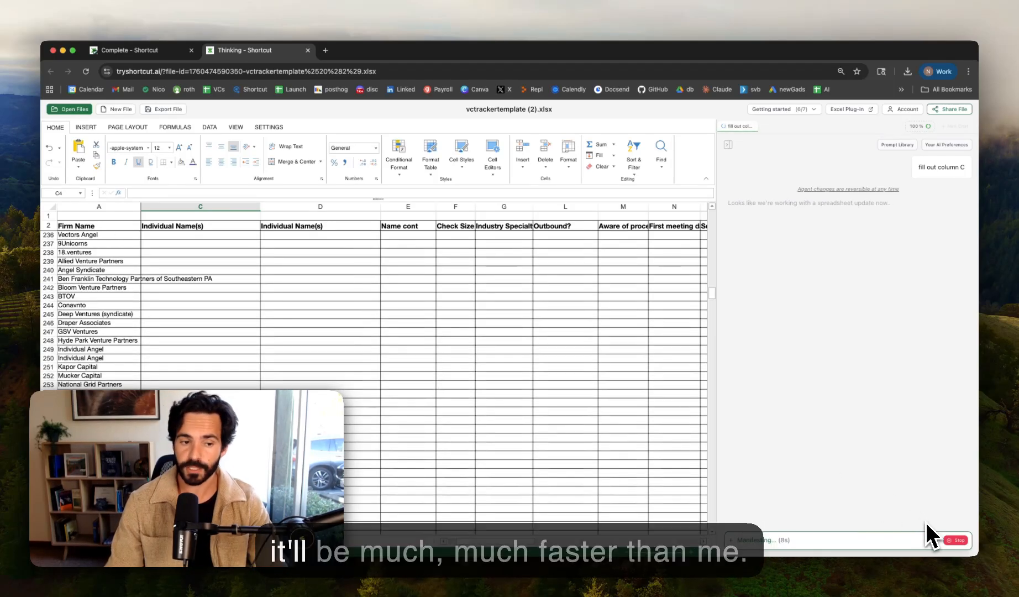
pyautogui.click(955, 539)
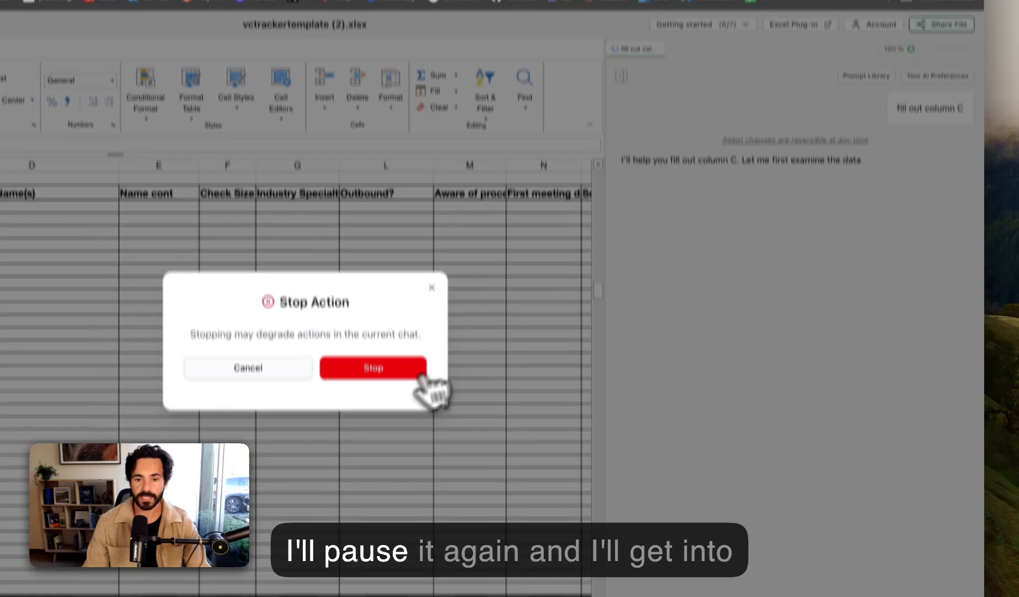
pyautogui.click(373, 367)
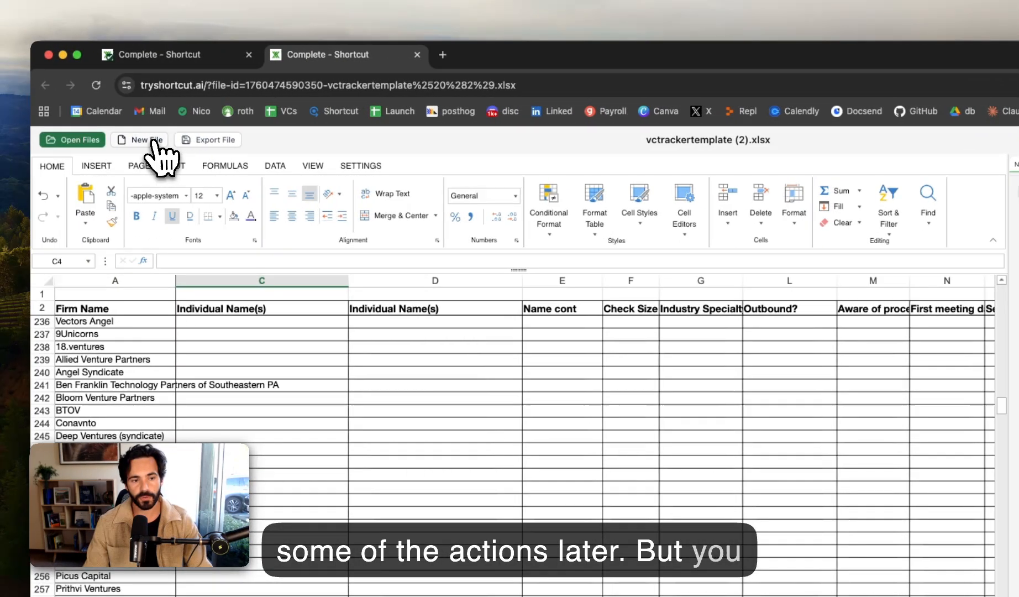
# - Start a new empty AI chat beside the VC tracker workbook
pyautogui.click(138, 139)
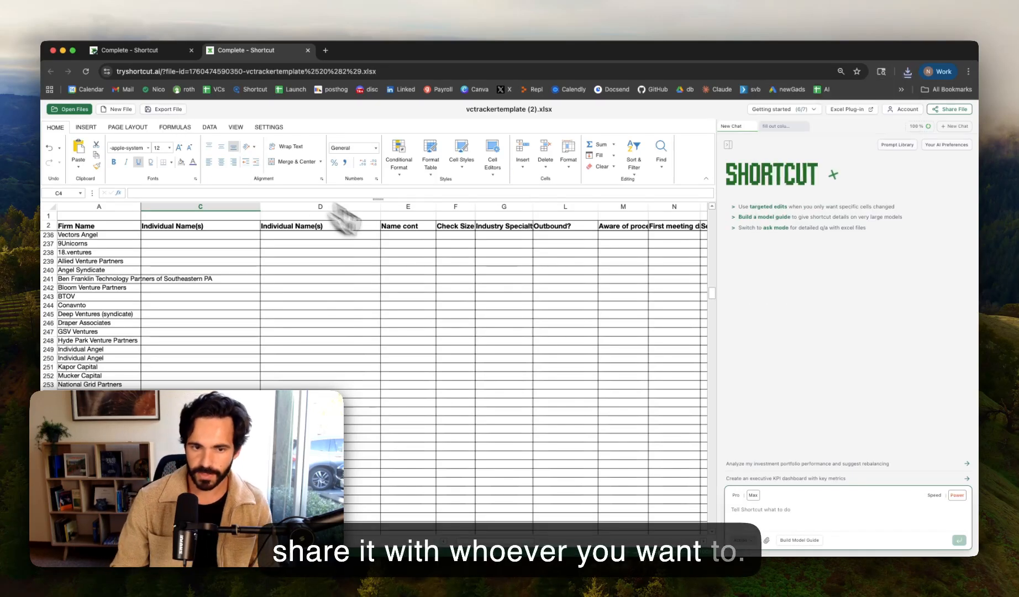
pyautogui.moveTo(741, 268)
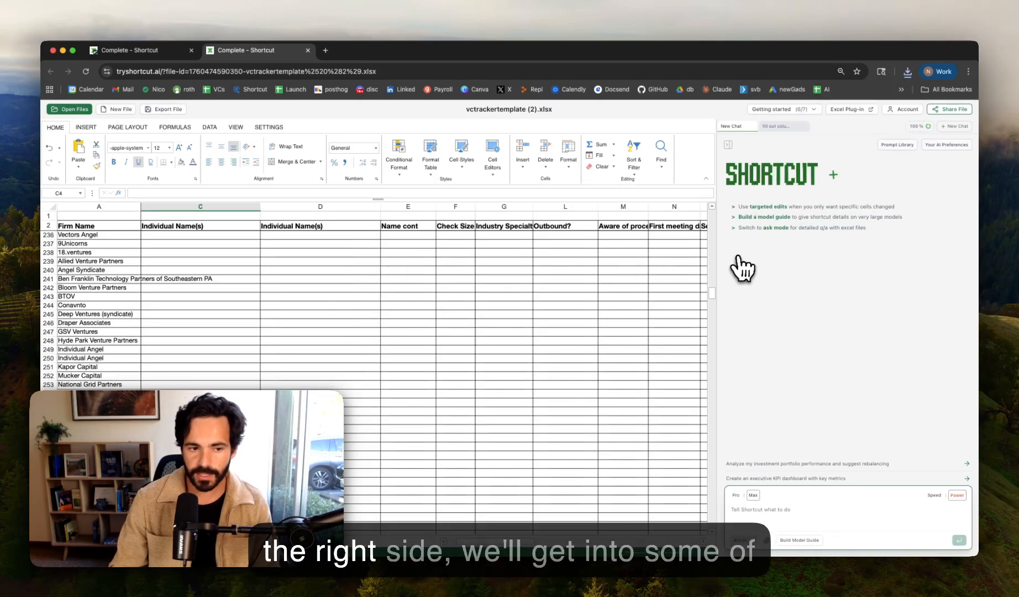
pyautogui.moveTo(770, 194)
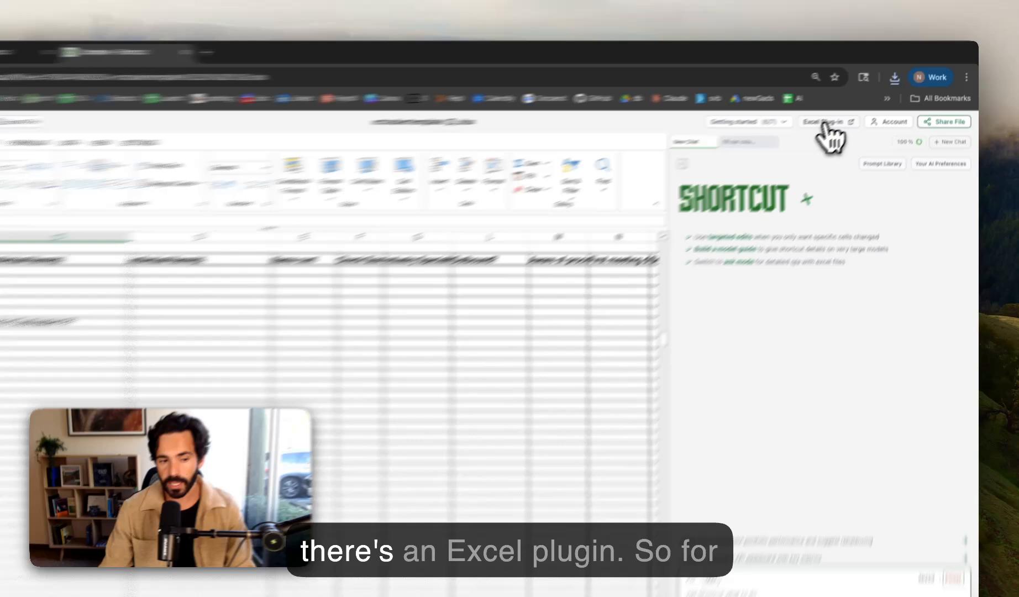
# - View the Shortcut AI Excel Plug-in page on AppSource, then return to the tracker tab
pyautogui.click(825, 122)
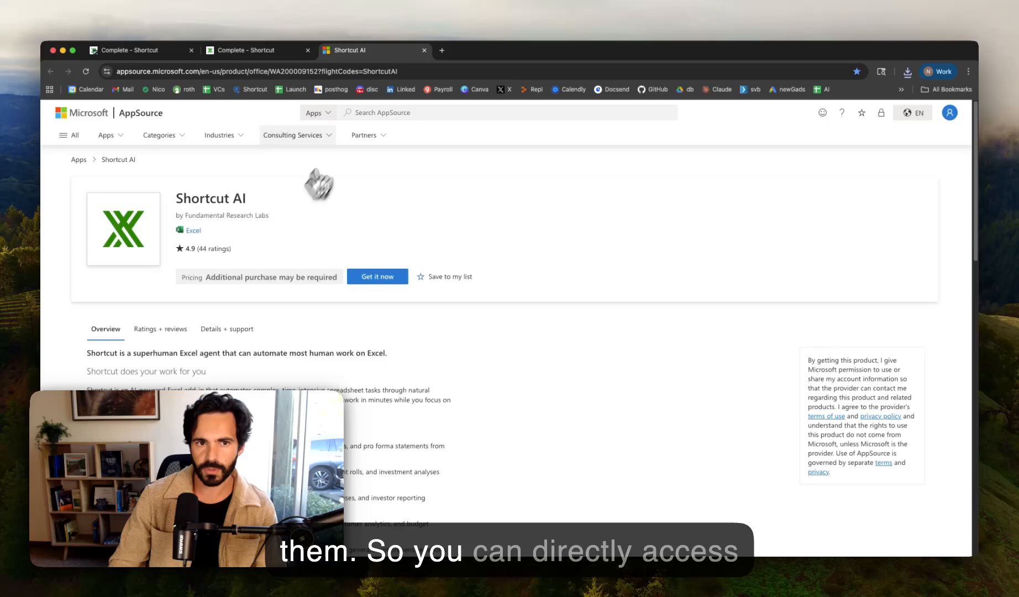
pyautogui.click(253, 54)
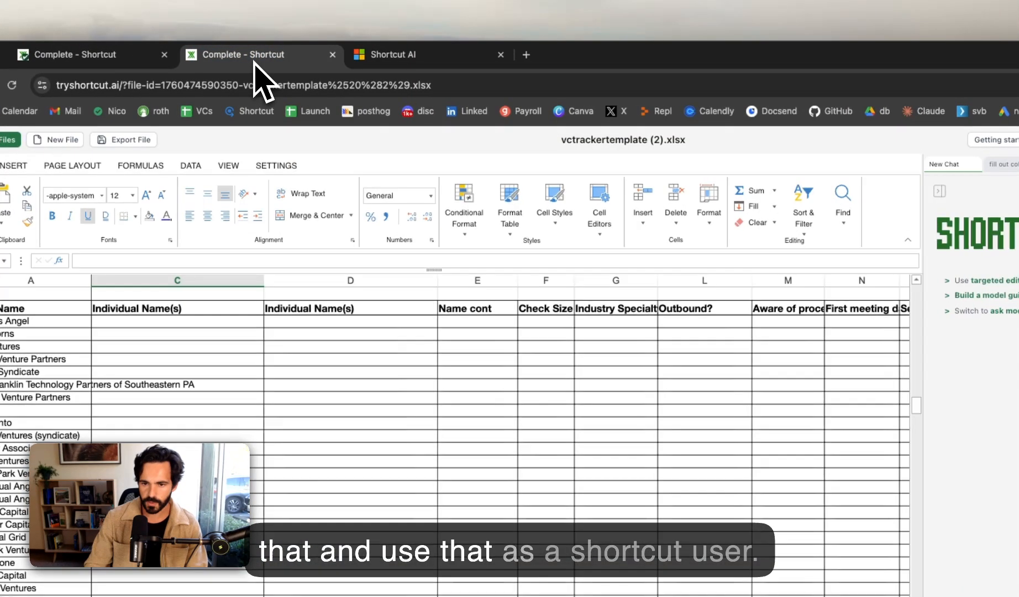
# - Create a share link for the VC tracker file and conversation, keeping the file name
pyautogui.click(867, 131)
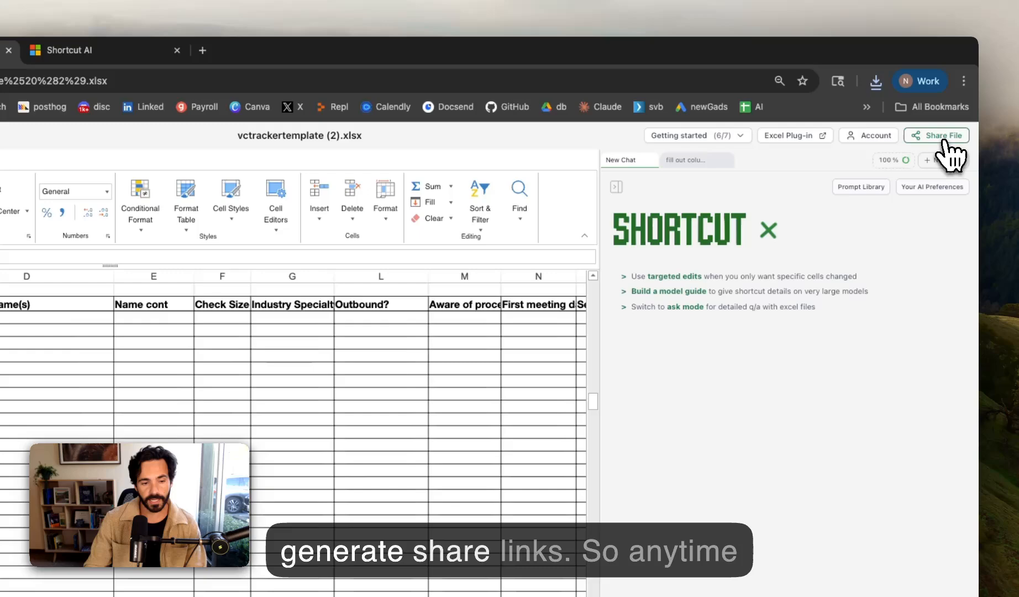
pyautogui.click(935, 135)
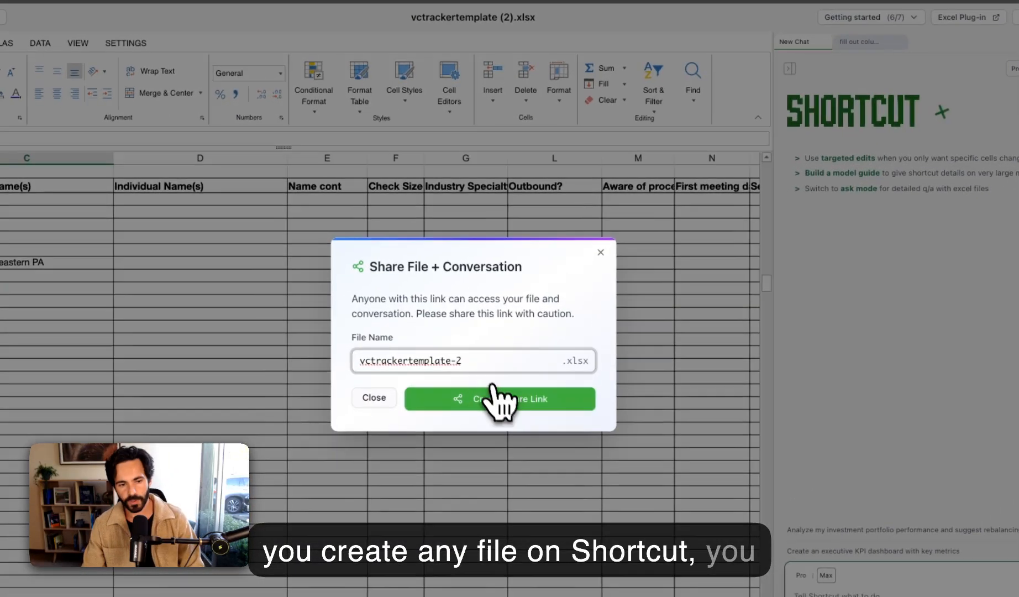
pyautogui.click(499, 399)
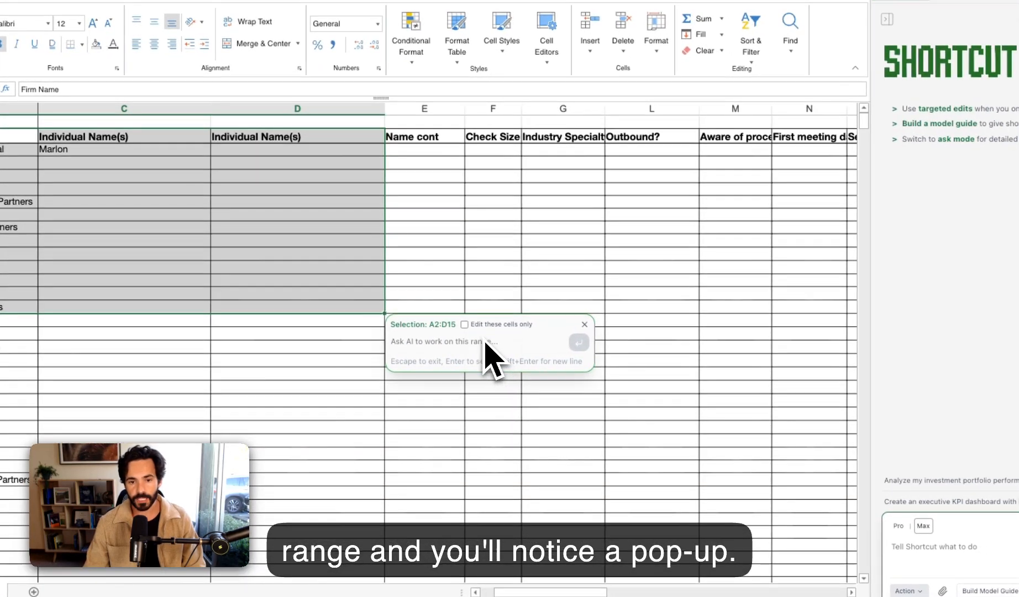
pyautogui.moveTo(484, 360)
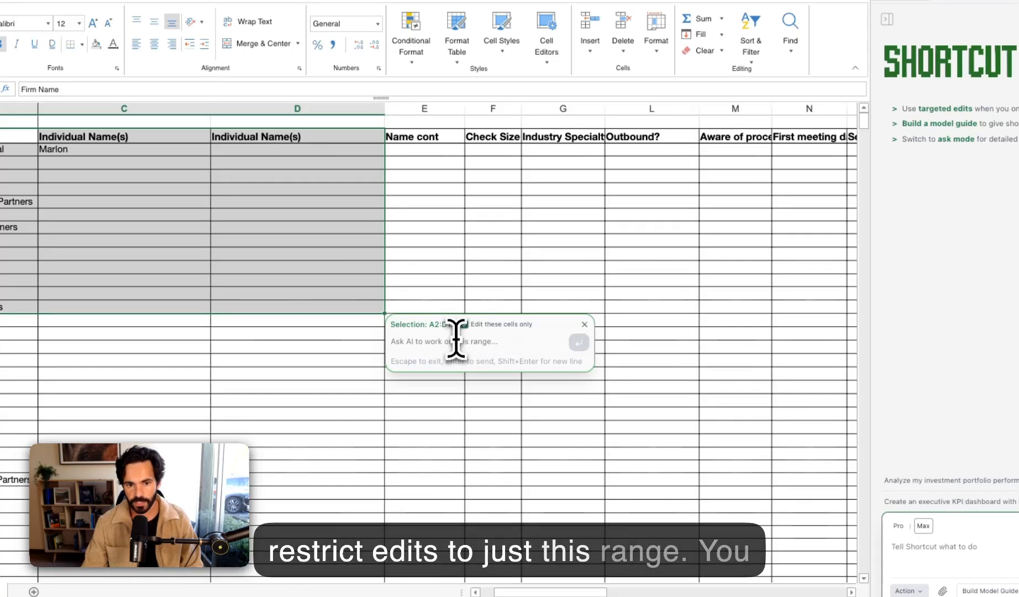
# - Prompt 'fill this section out' for A2:D15 with Edit these cells only, then stop the AI
pyautogui.write('fill')
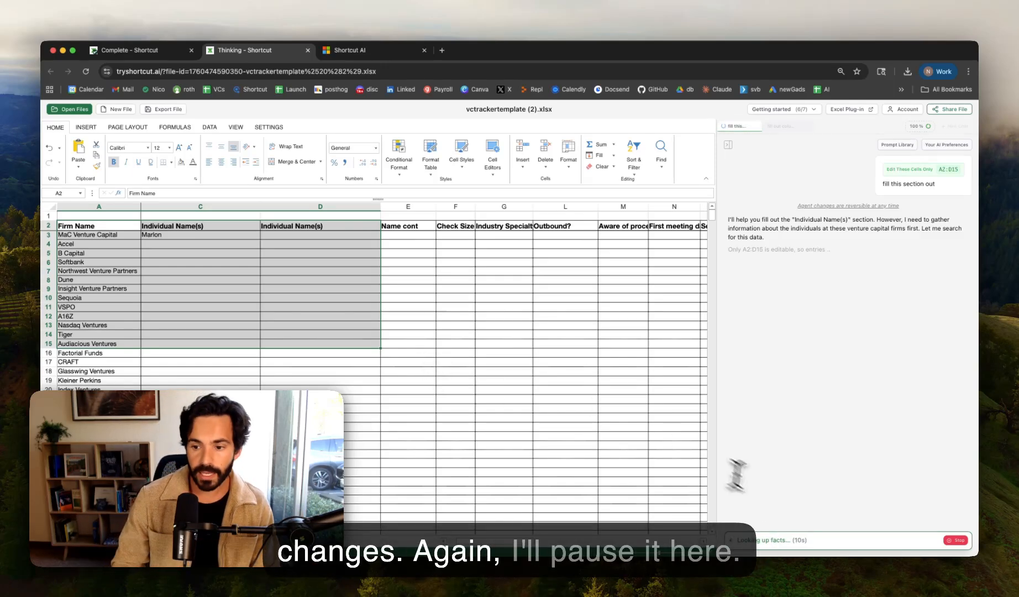
pyautogui.click(954, 540)
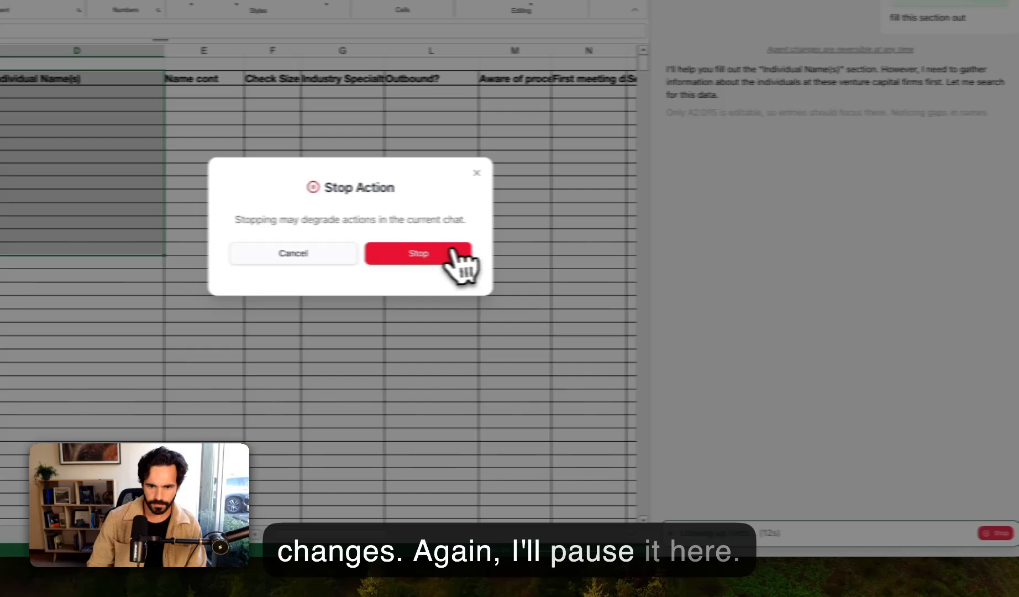
pyautogui.click(419, 253)
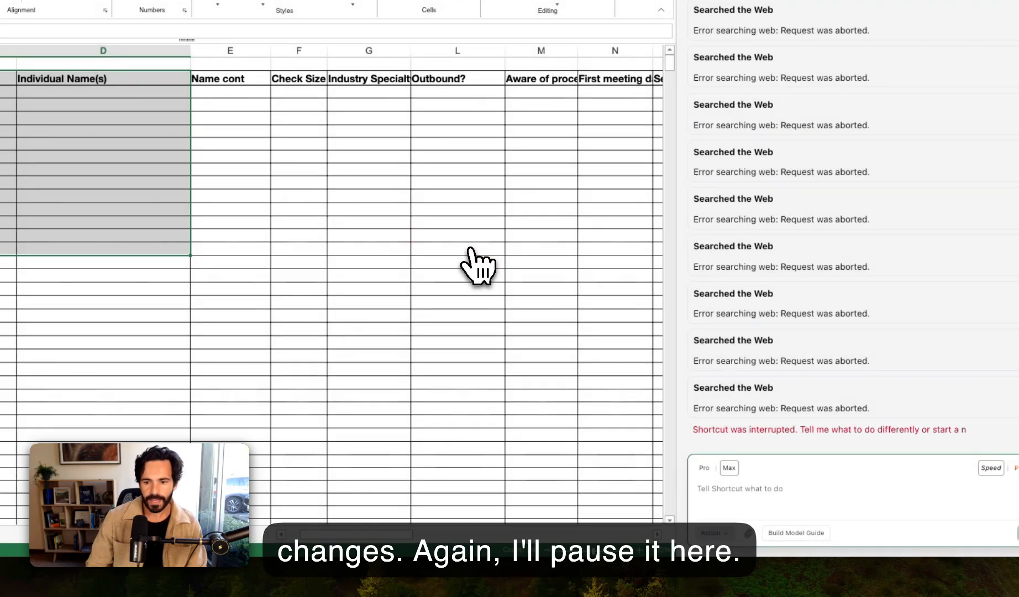